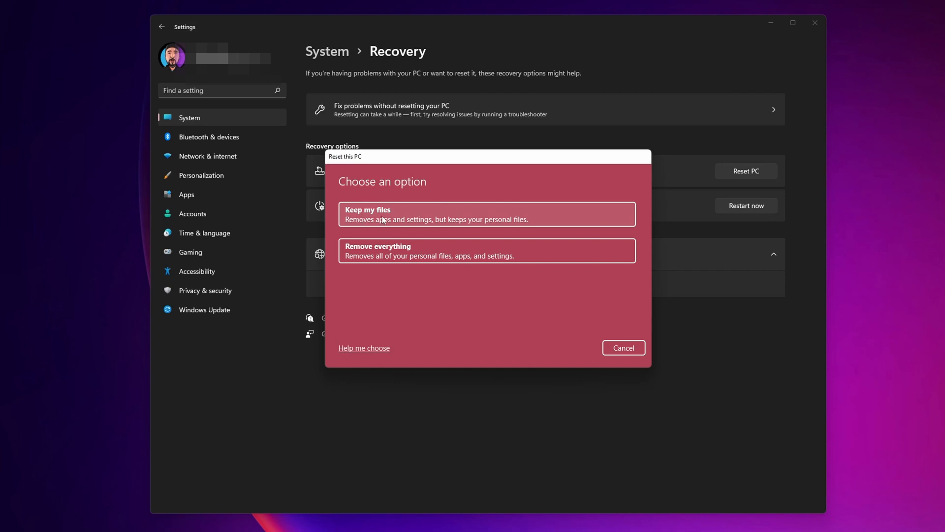
Step: Choose Keep my files so the reset preserves personal files and begins preparing
click(485, 214)
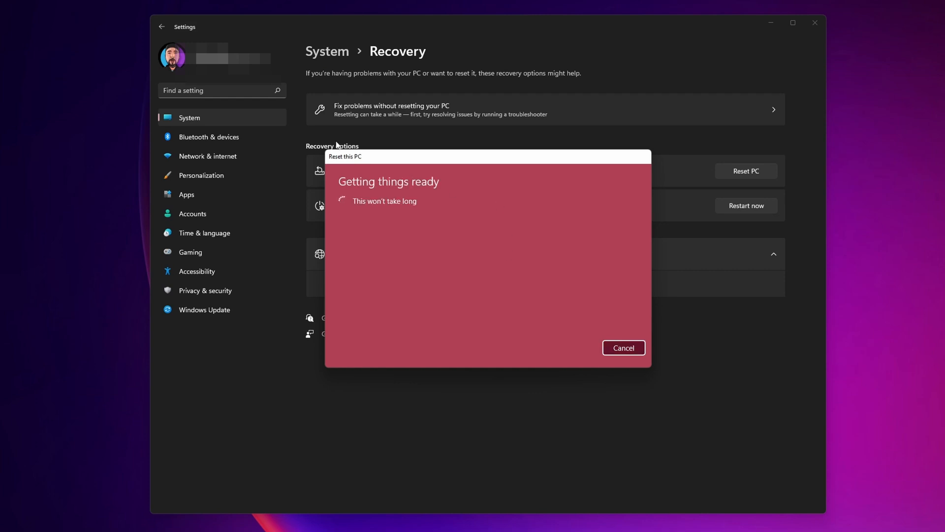